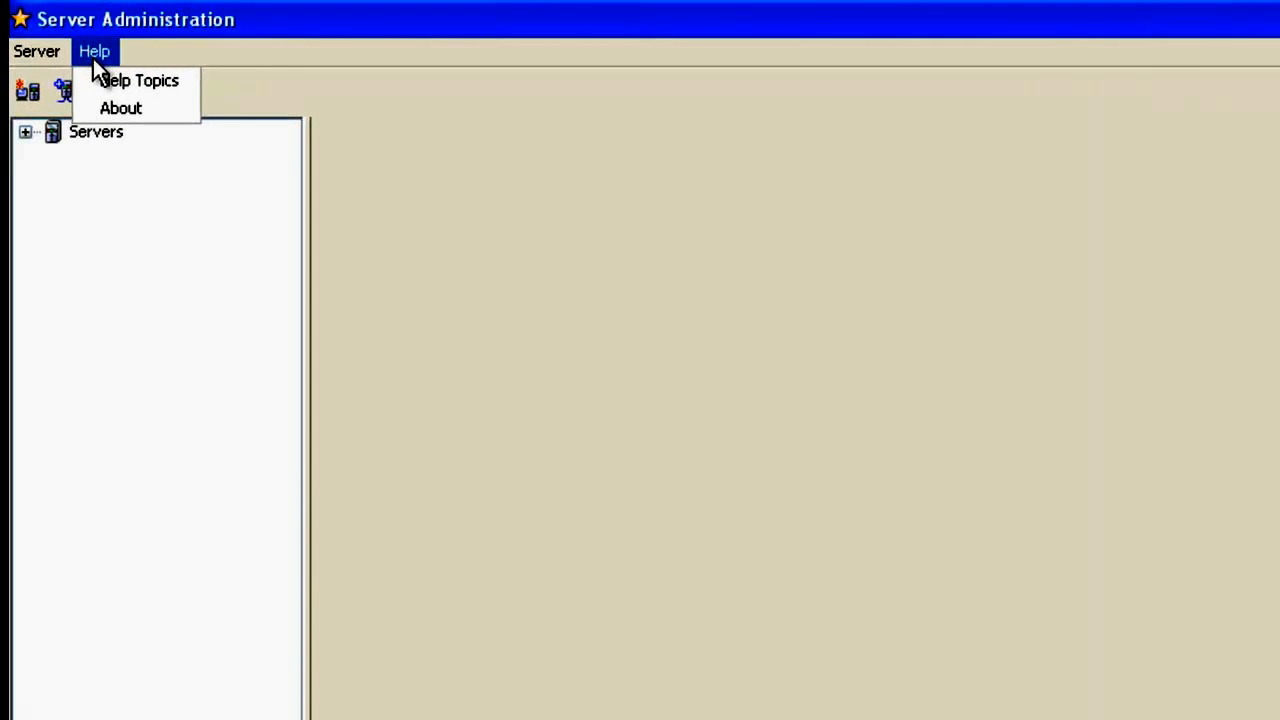
- Open Help > About and view the License page, which has no registered licenses
click(120, 108)
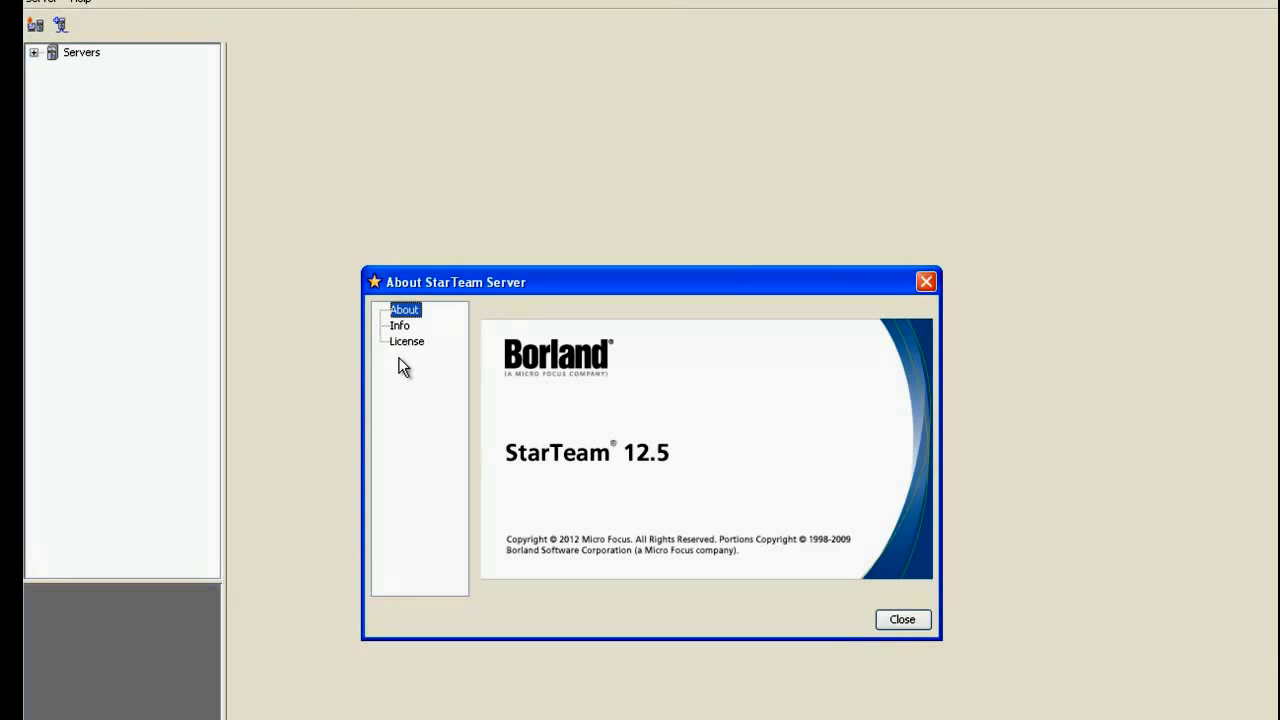
click(407, 341)
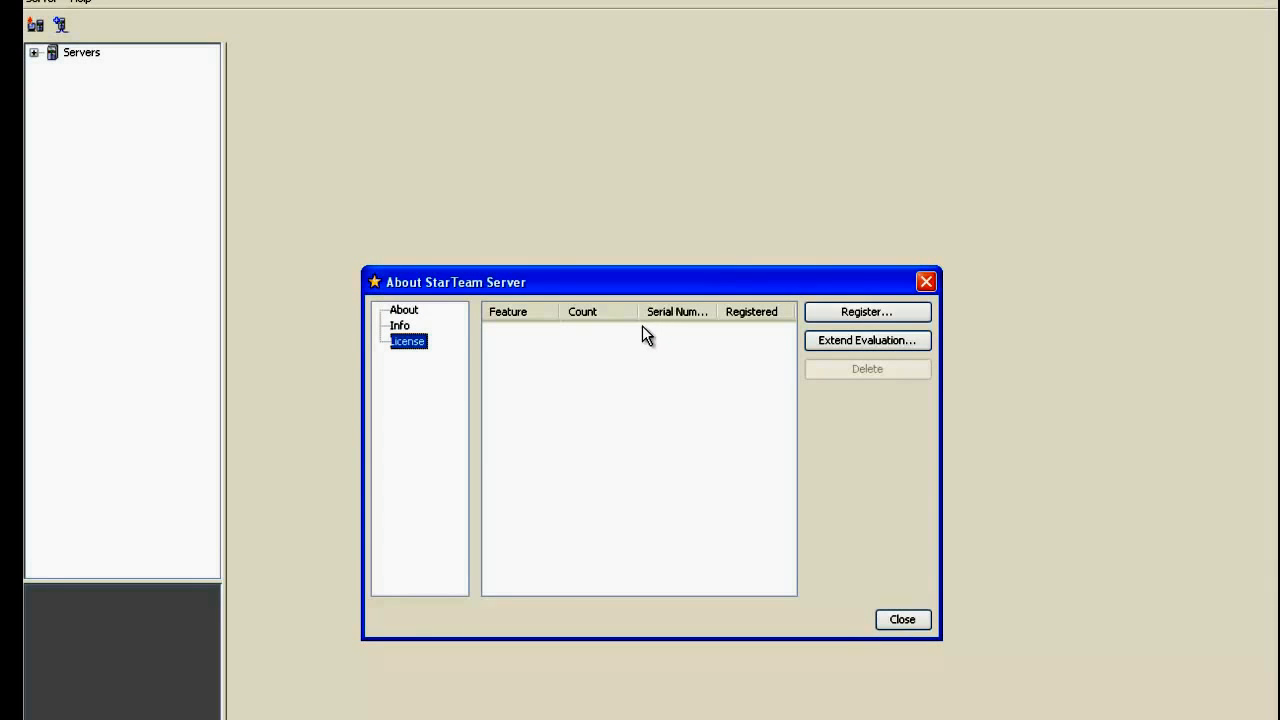
mouse_move(708, 337)
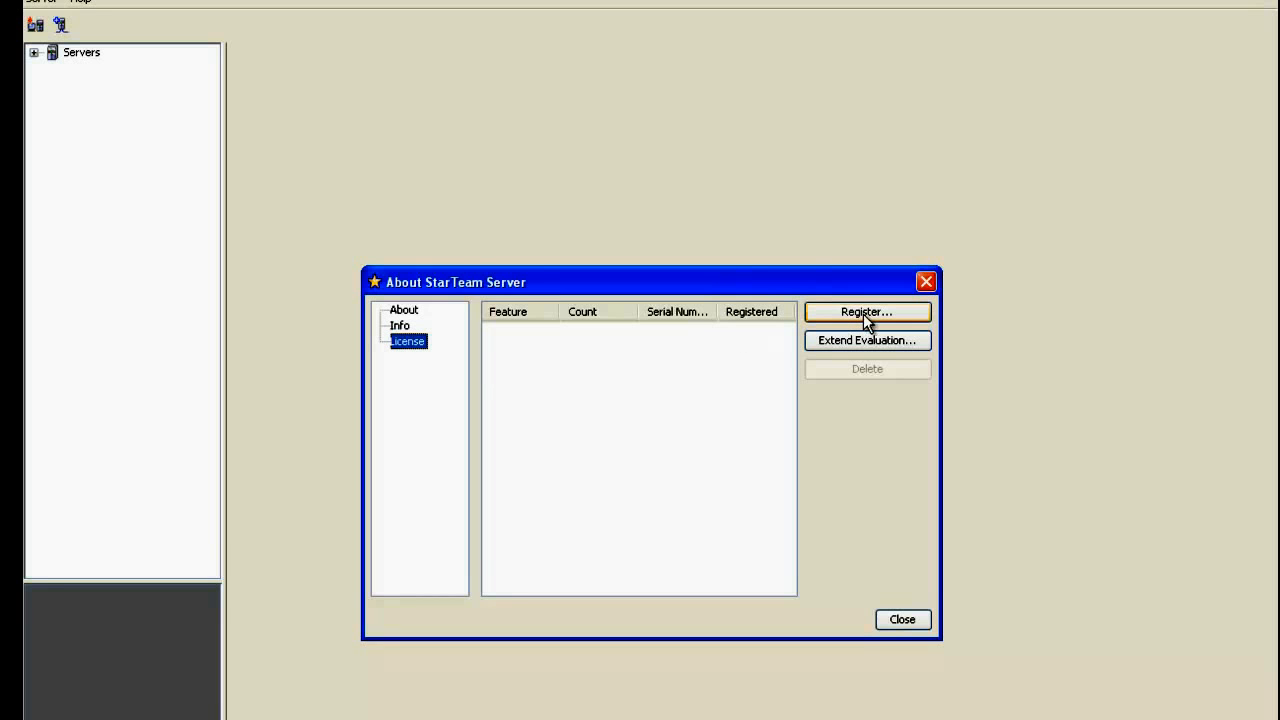
- Open the Server Registration dialog with empty Serial Number and Access Key fields
click(866, 311)
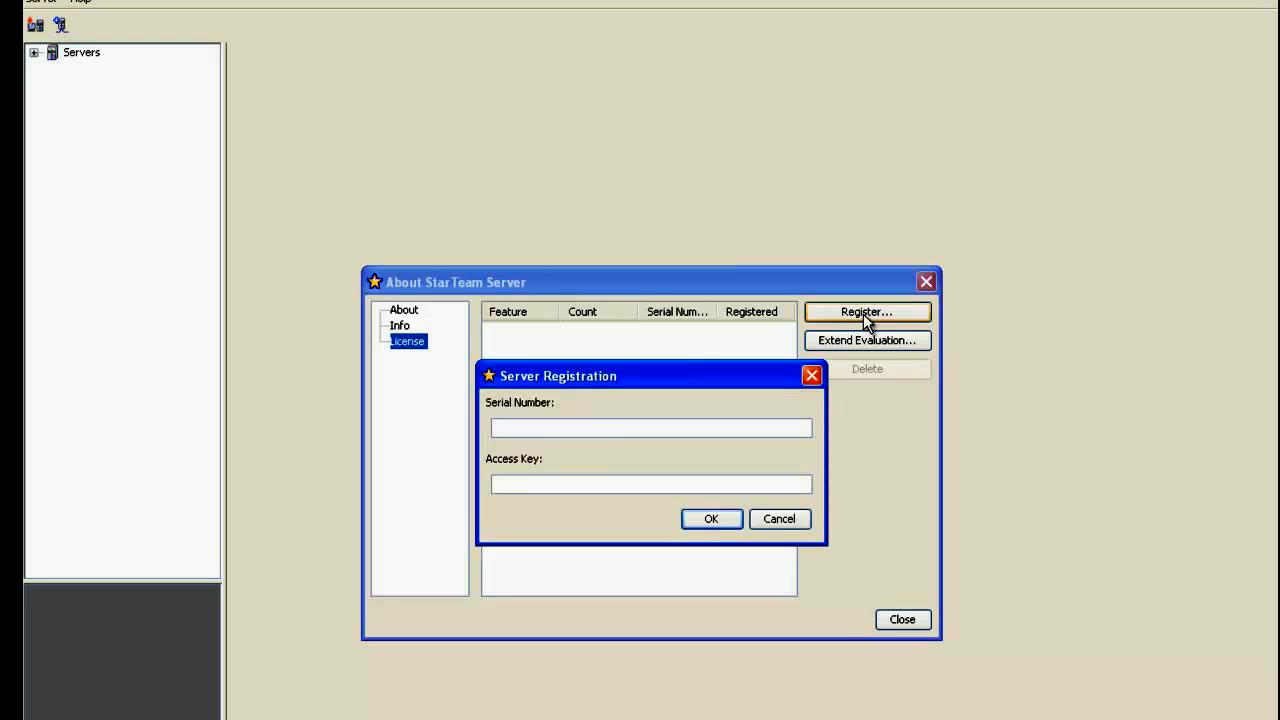
mouse_move(595, 450)
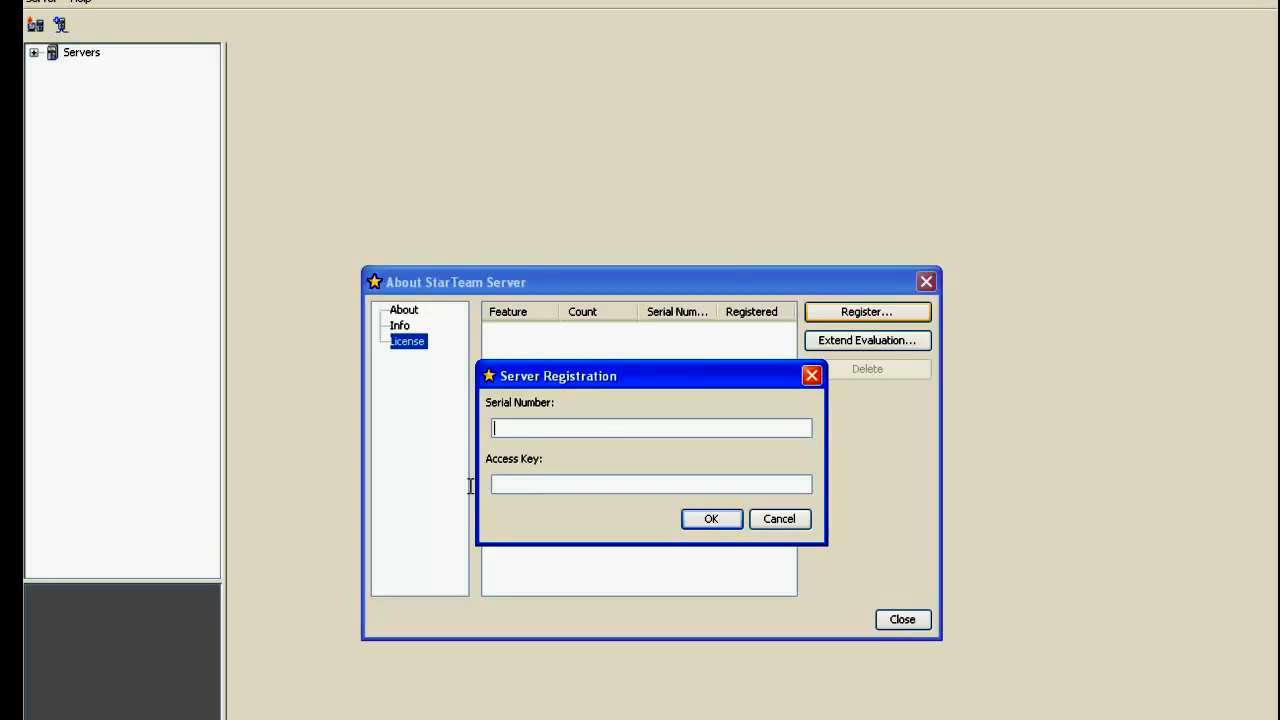
mouse_move(531, 478)
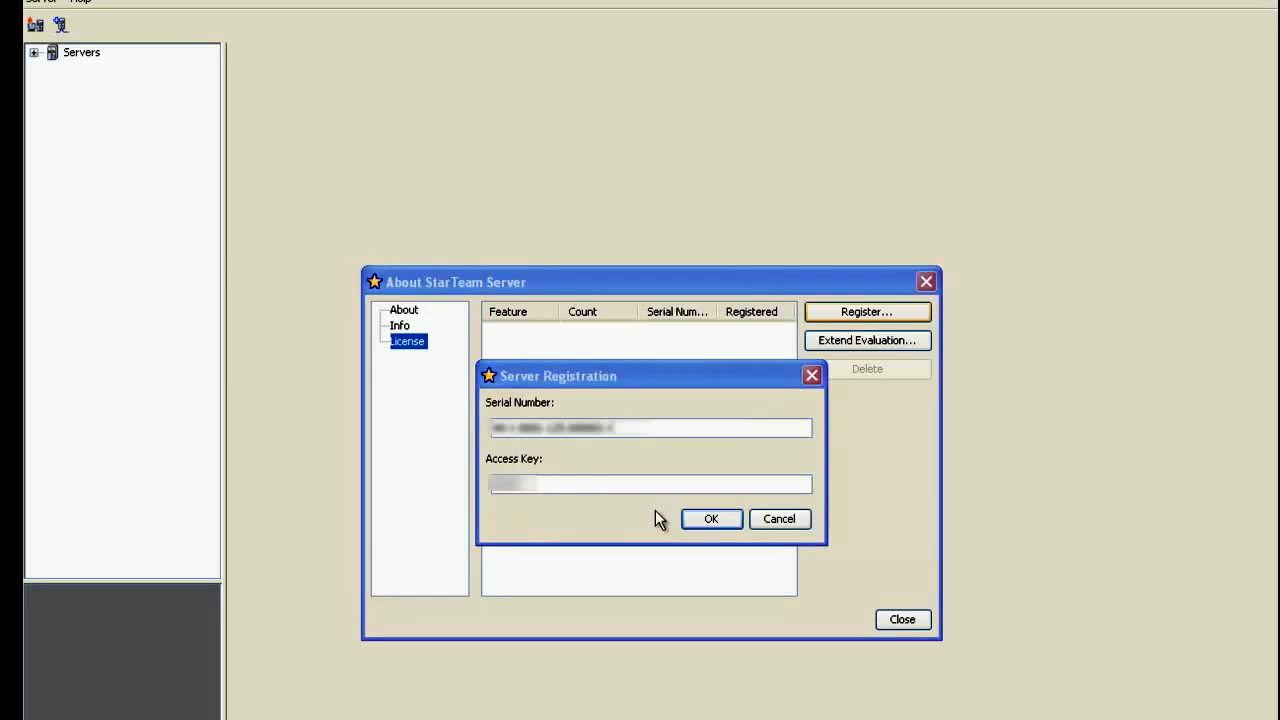
- Submit the registration and confirm it, adding an Enterprise Advantage 1-concurrent license
click(711, 518)
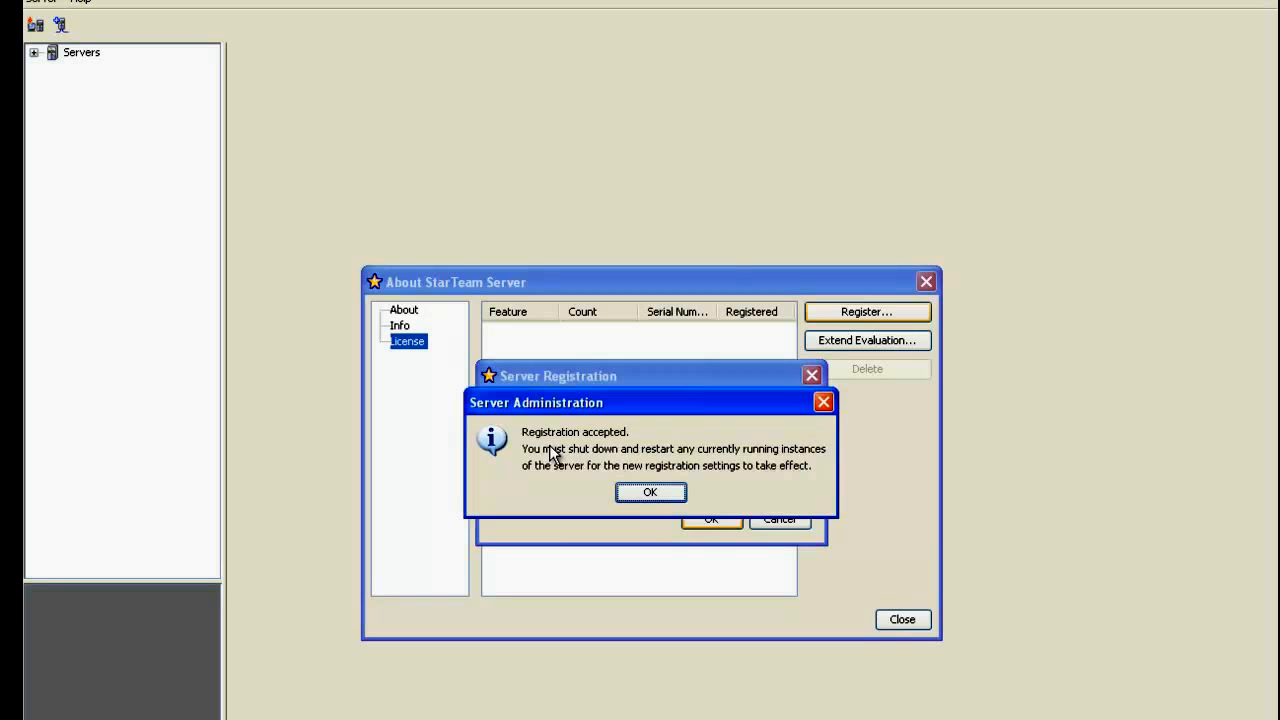
mouse_move(550, 495)
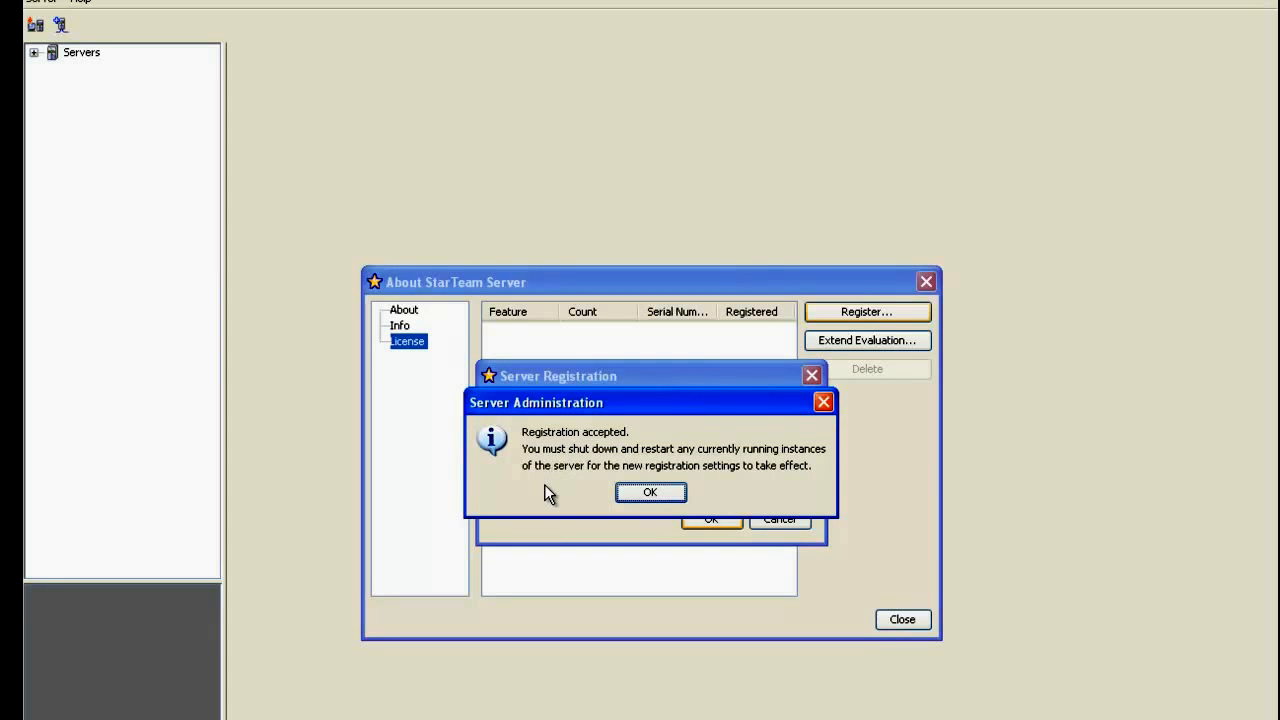
click(650, 491)
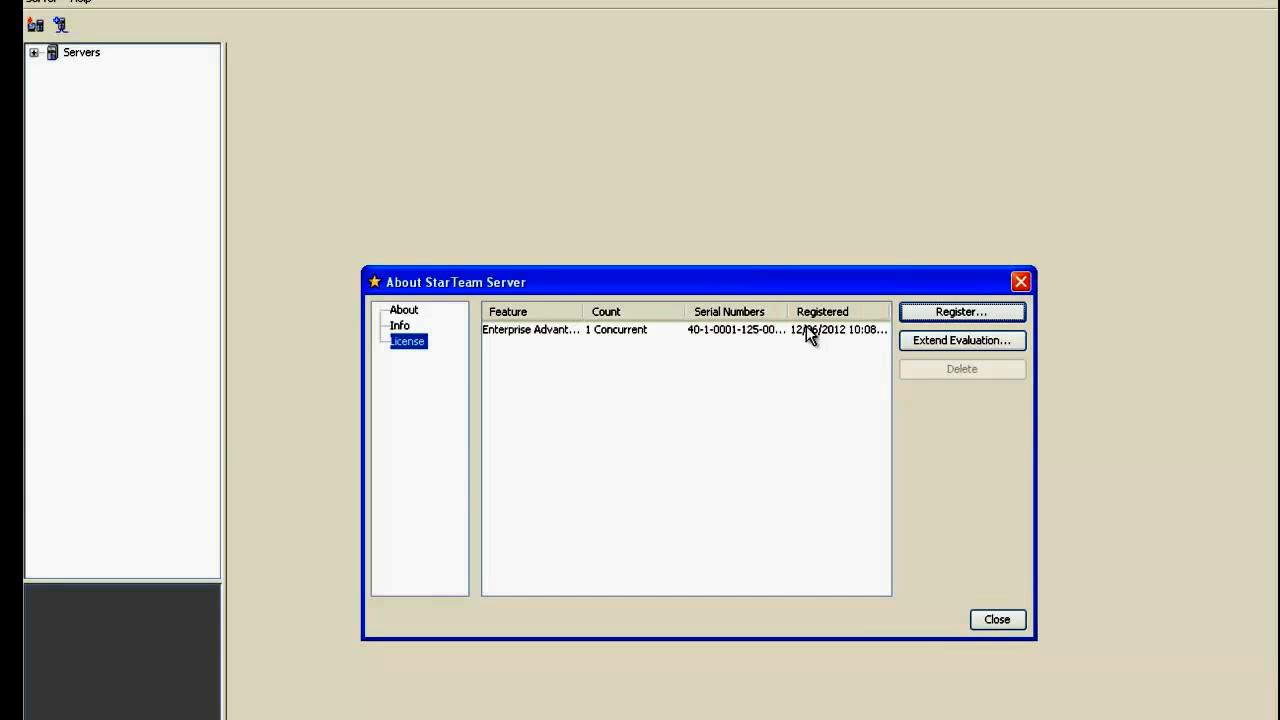
mouse_move(513, 335)
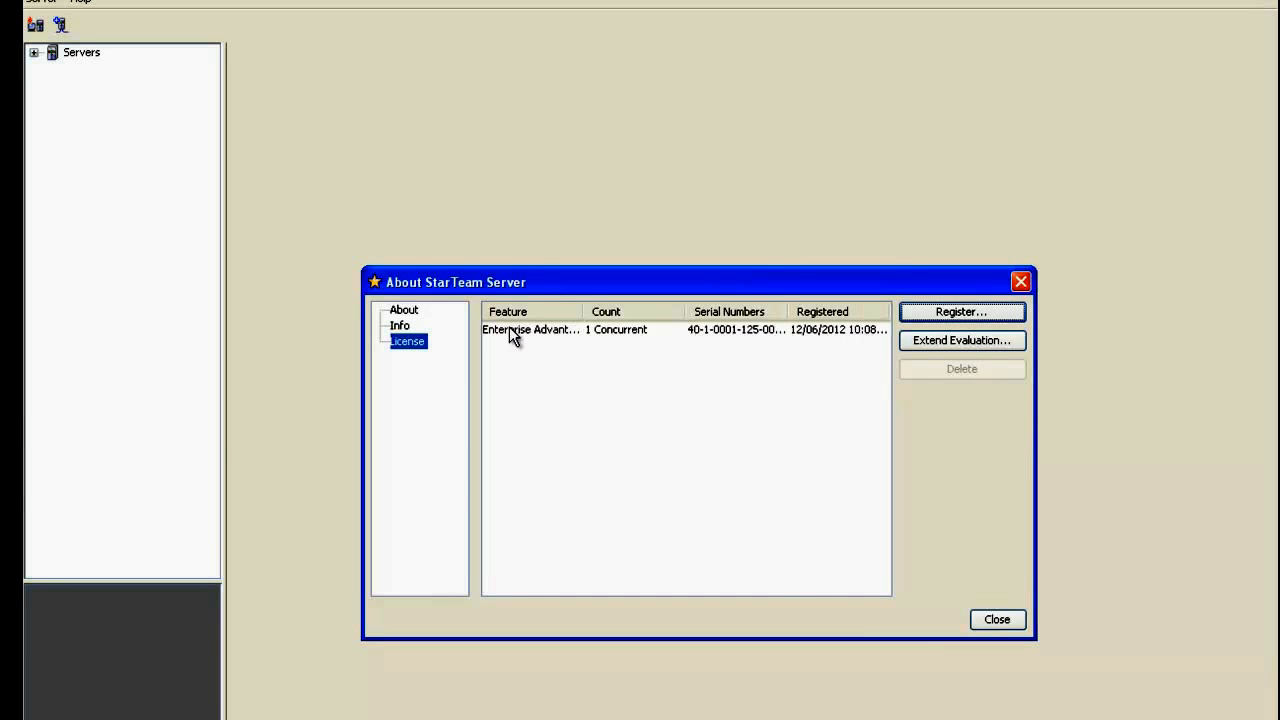